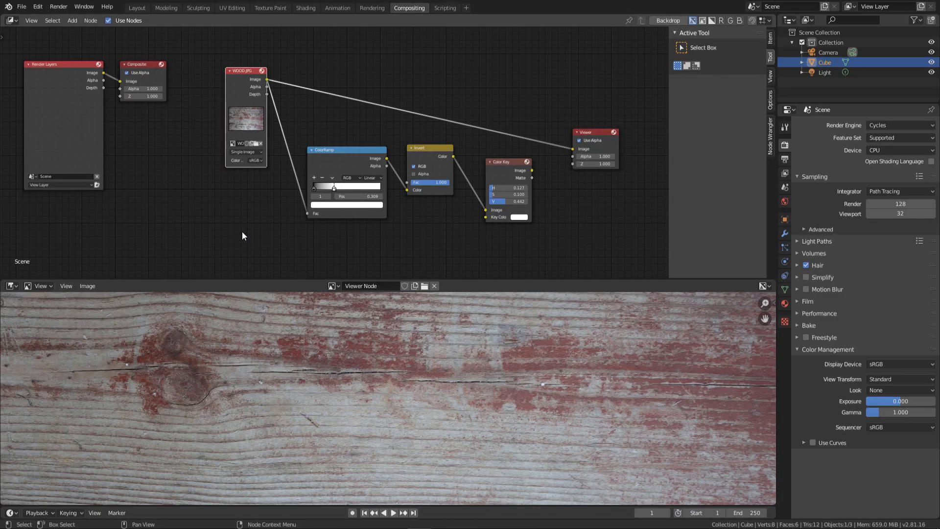
pyautogui.moveTo(248, 210)
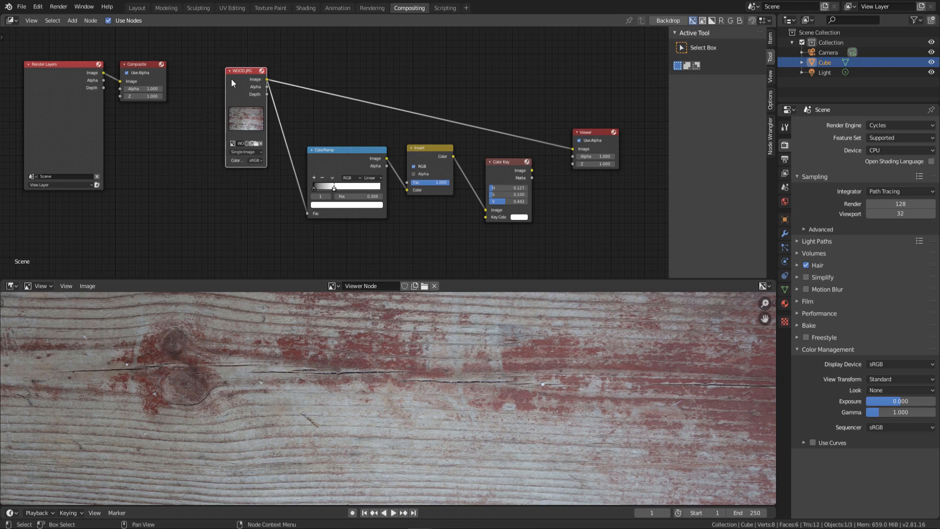
# - Send the Color Key mask to the Viewer, tune the ColorRamp and key colour, and save the image
pyautogui.moveTo(266, 80); pyautogui.dragTo(574, 155)
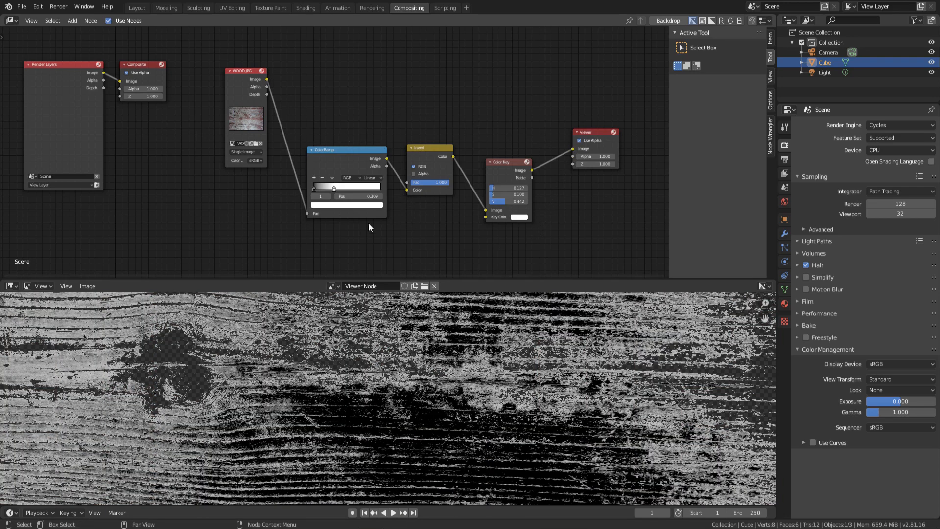
pyautogui.moveTo(333, 186); pyautogui.dragTo(347, 189)
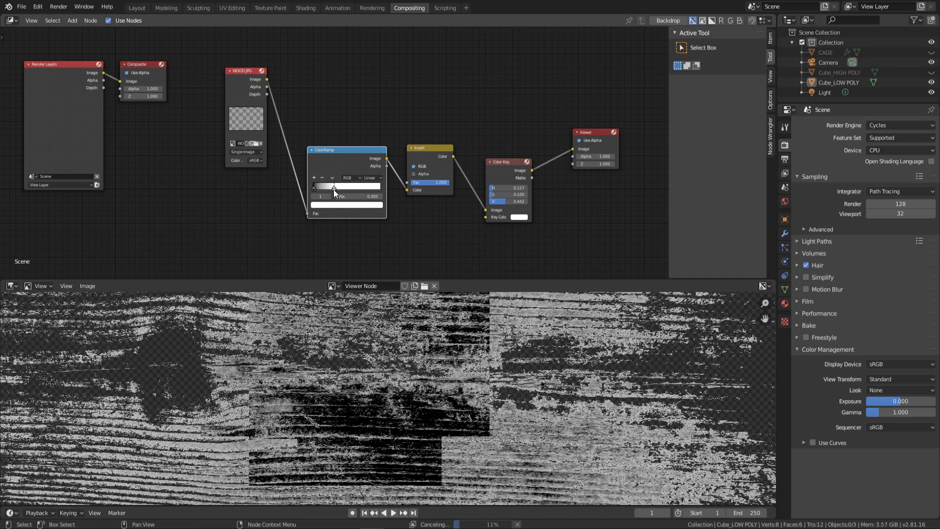
pyautogui.moveTo(345, 188); pyautogui.dragTo(325, 188)
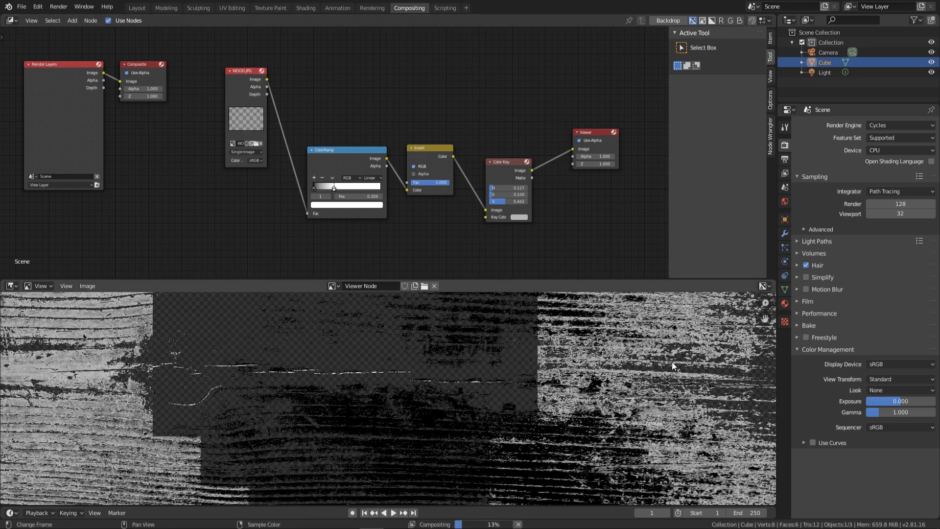
pyautogui.click(519, 217)
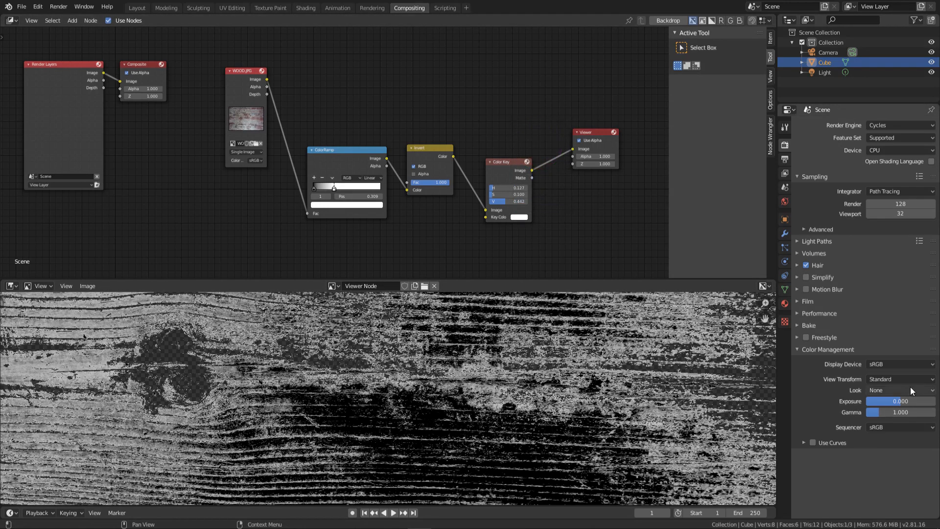
pyautogui.click(900, 378)
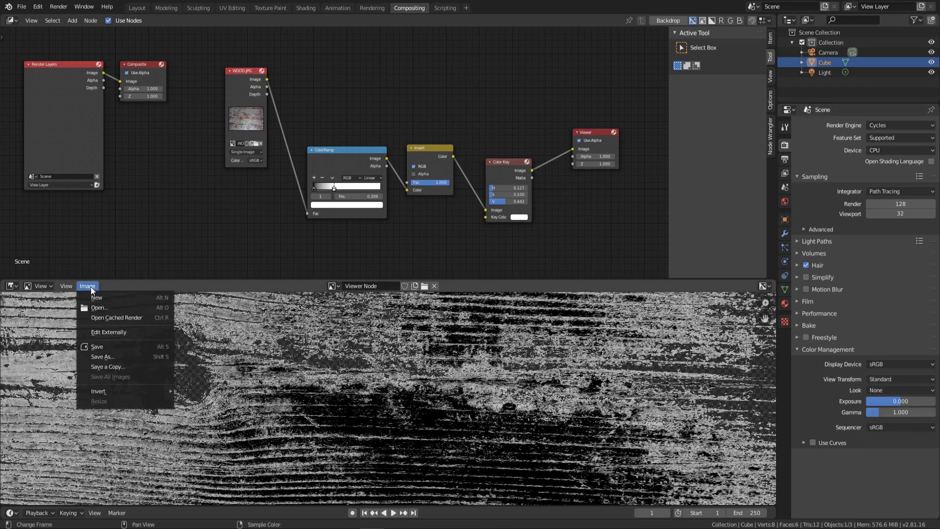
pyautogui.click(232, 7)
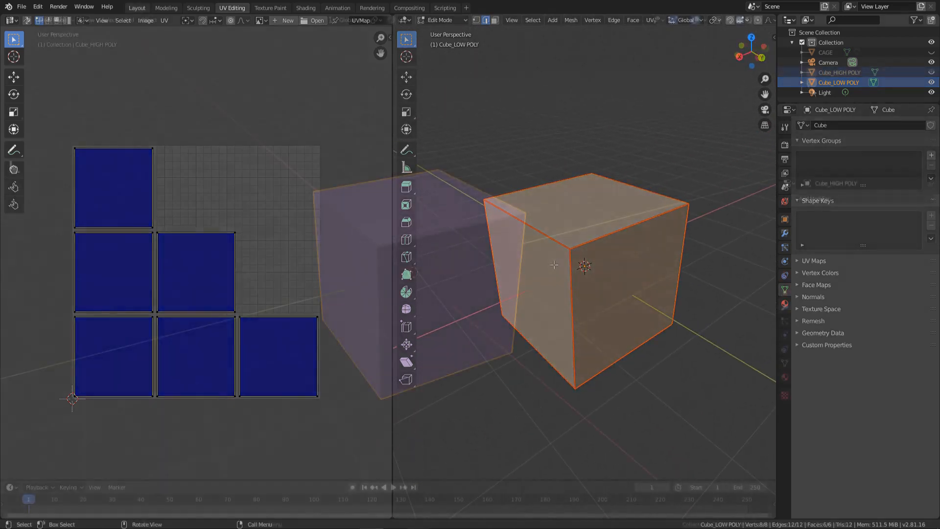
# - Inspect the high-poly and CAGE objects, then add a new material to Cube_LOW POLY
pyautogui.click(136, 8)
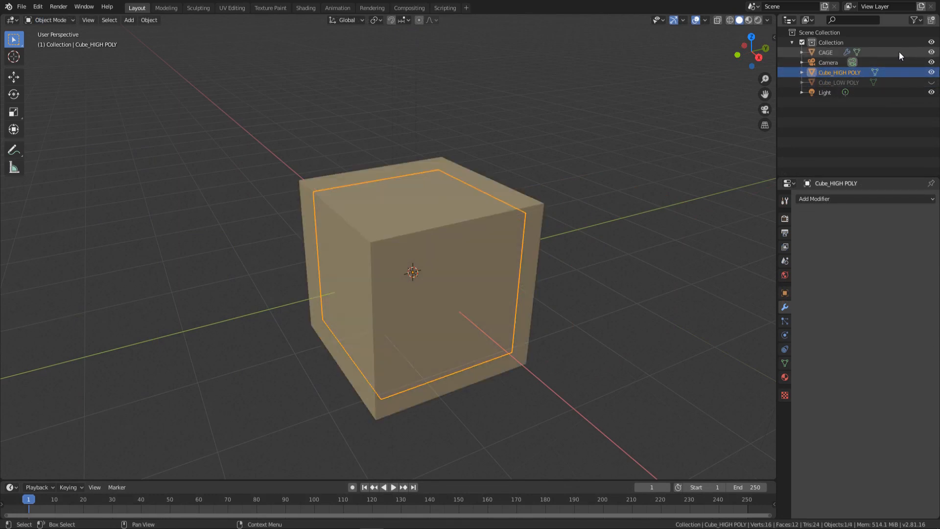
pyautogui.click(825, 53)
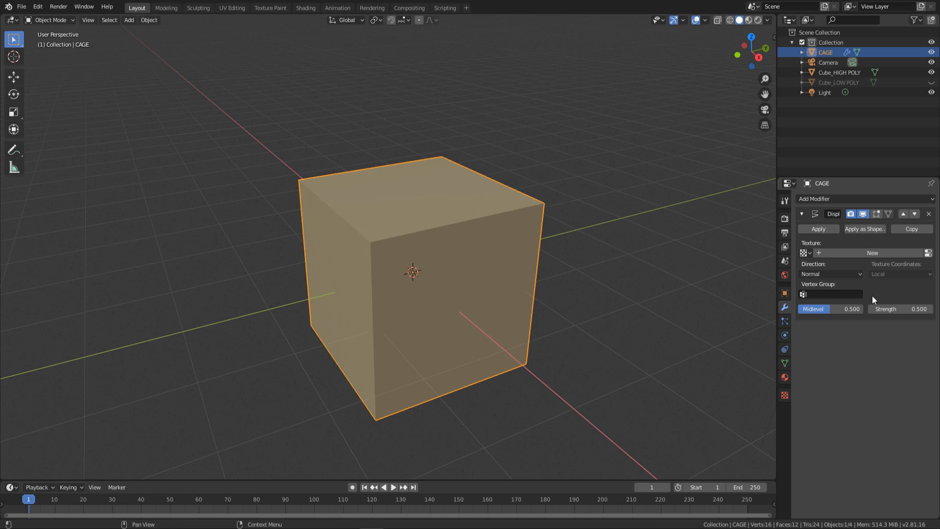
pyautogui.moveTo(898, 319)
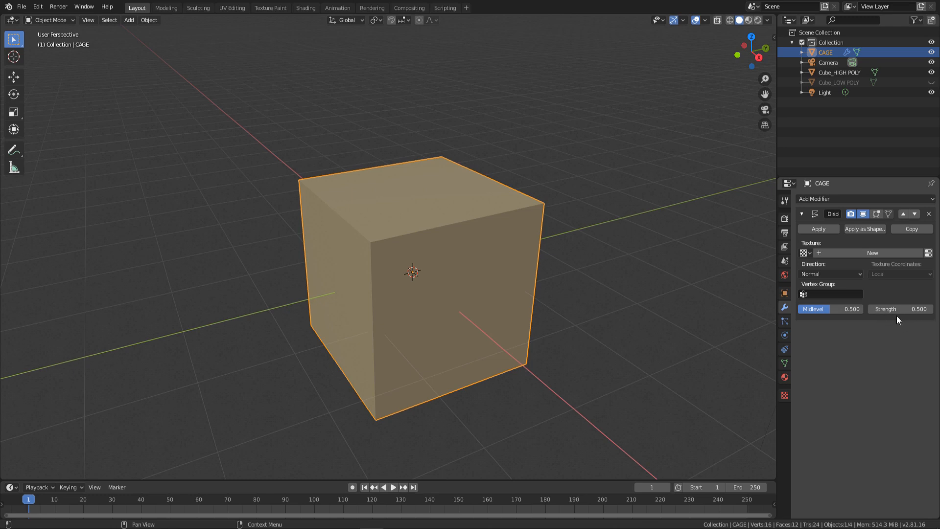
pyautogui.click(305, 8)
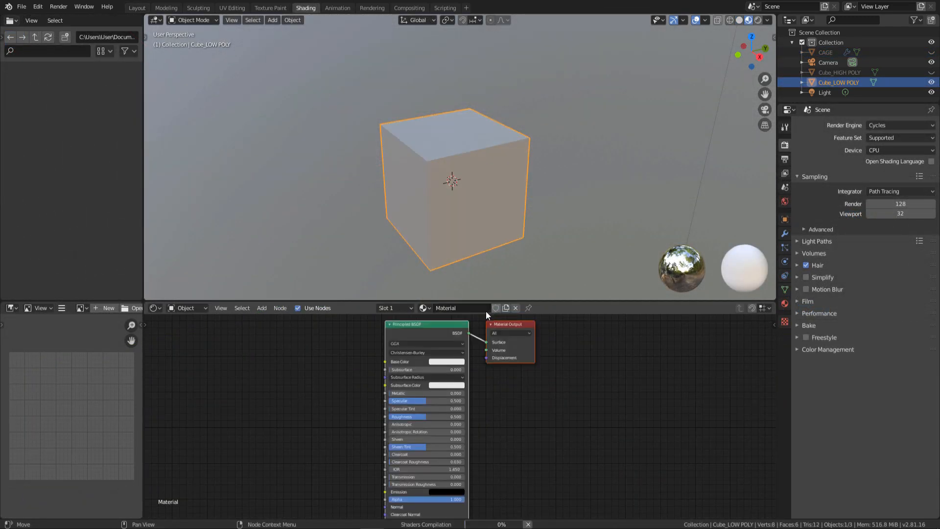
# - Name the material WOOD_MATERIAL and wire a new 8096×8096 BC image texture into Base Color
pyautogui.write('WOOD_MATERIAL')
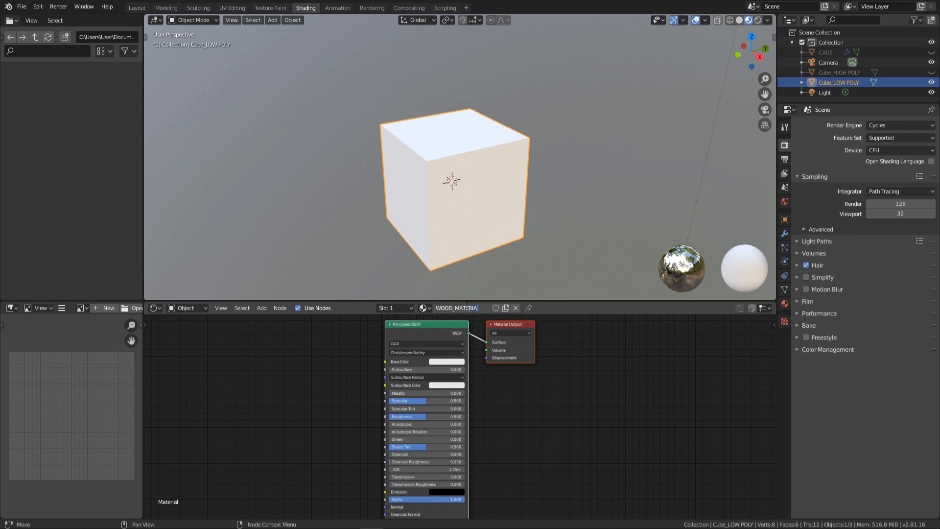
pyautogui.press('shift+a')
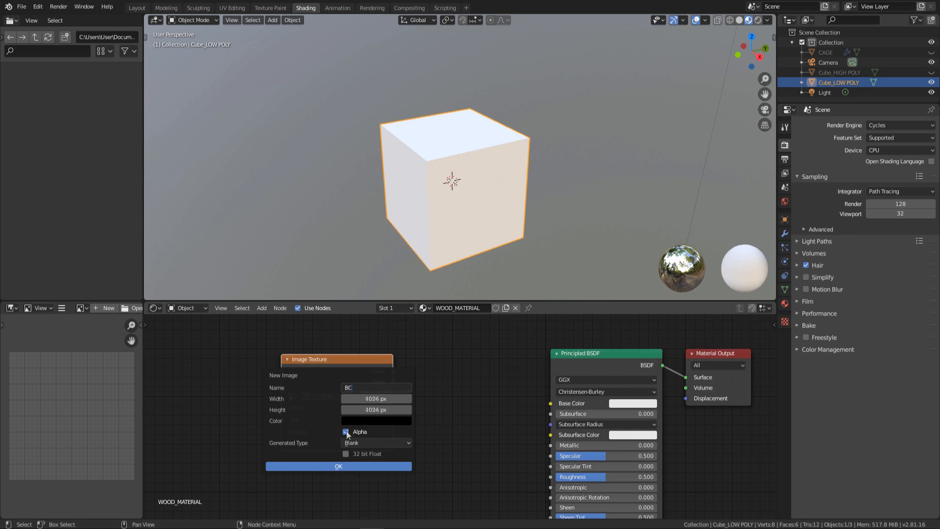
pyautogui.click(338, 466)
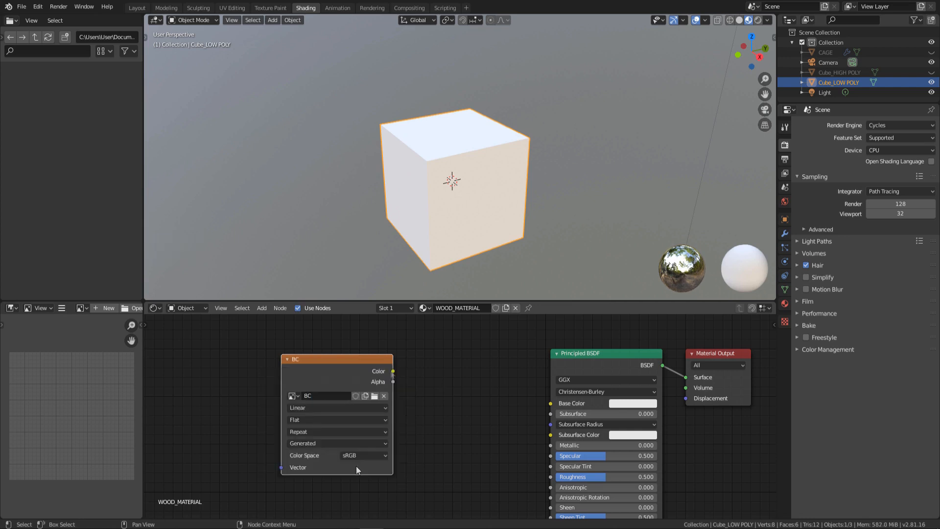
pyautogui.moveTo(392, 371); pyautogui.dragTo(550, 403)
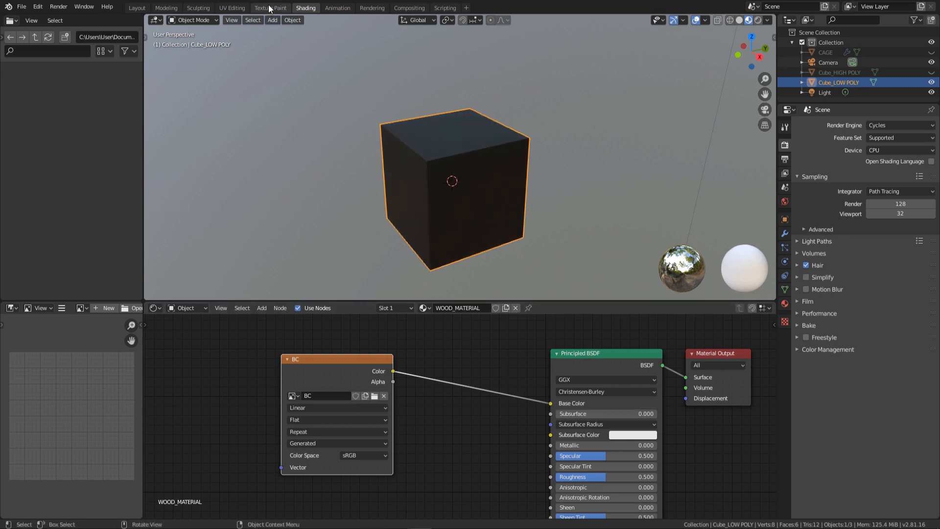
# - In Texture Paint, set brush texture mapping to Stencil and load the wood grain image
pyautogui.click(270, 8)
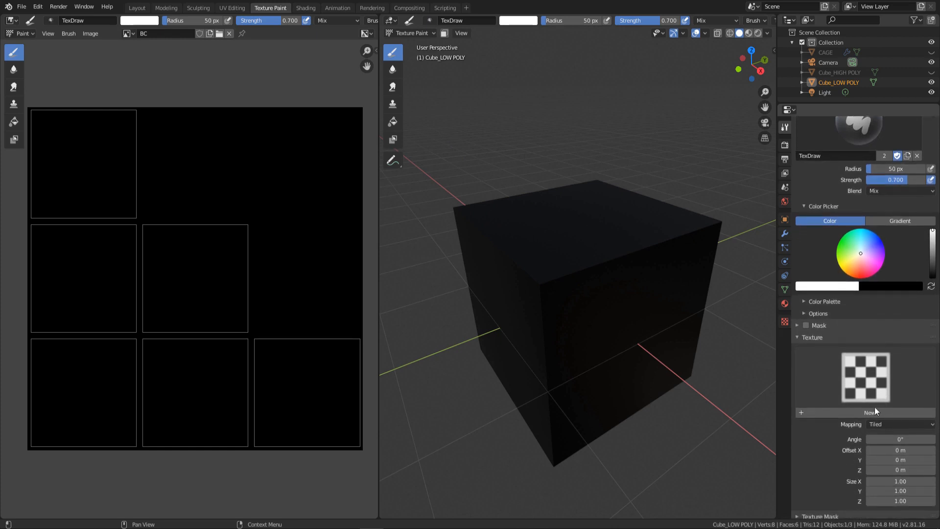
pyautogui.click(899, 424)
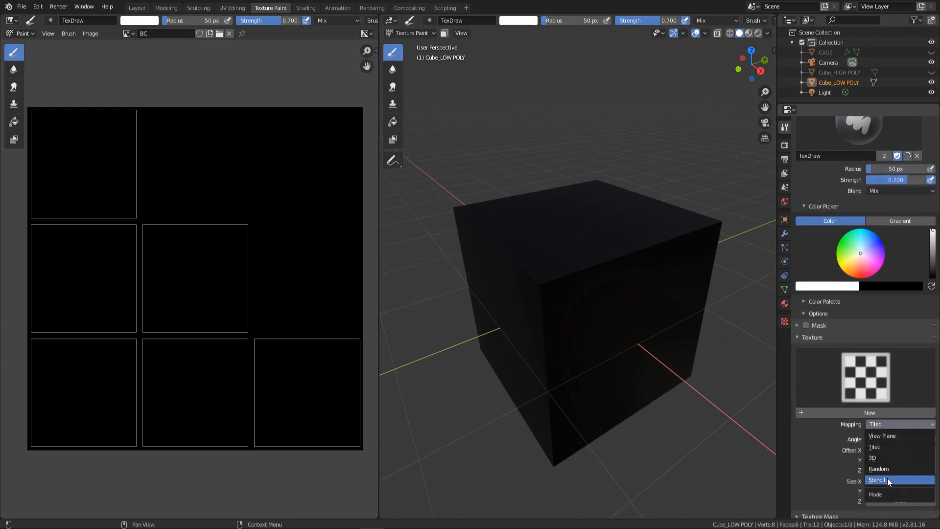
pyautogui.click(877, 479)
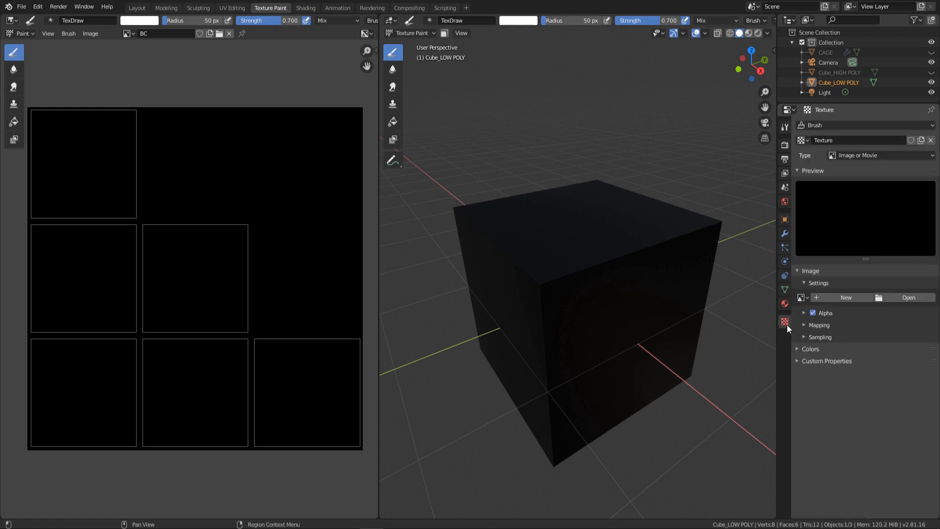
pyautogui.click(907, 297)
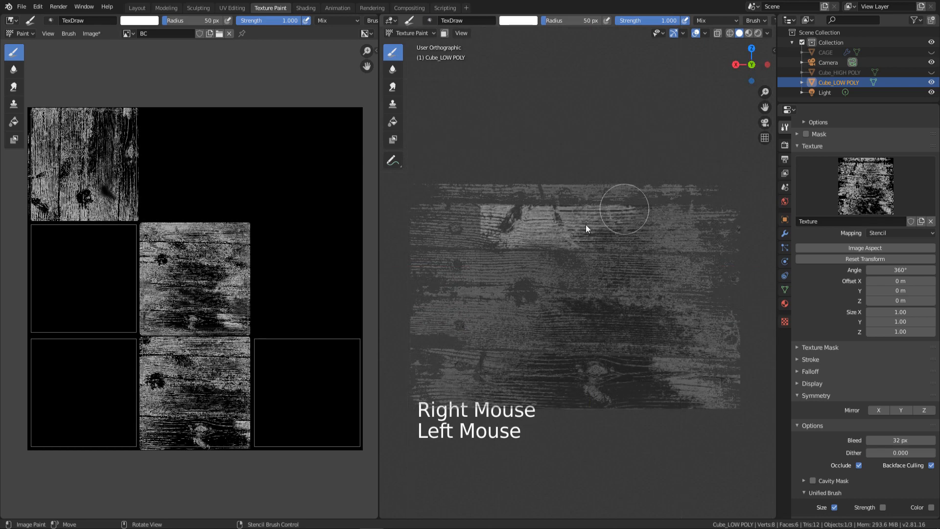
# - Paint the stencilled wood grain onto the remaining faces of the cube
pyautogui.moveTo(623, 209); pyautogui.dragTo(632, 328)
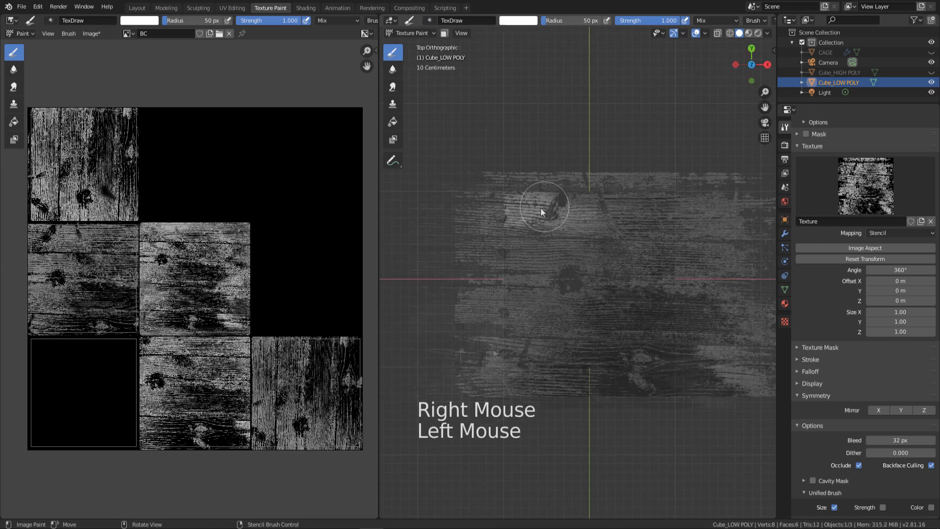
pyautogui.moveTo(544, 206); pyautogui.dragTo(660, 293)
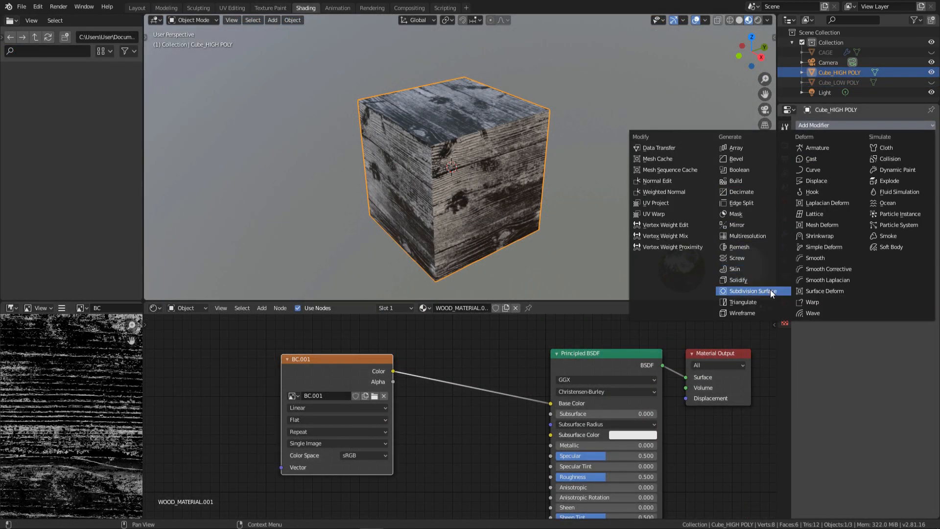
# - Add two Simple Subdivision Surface modifiers to the high-poly cube and raise the viewport level
pyautogui.click(738, 246)
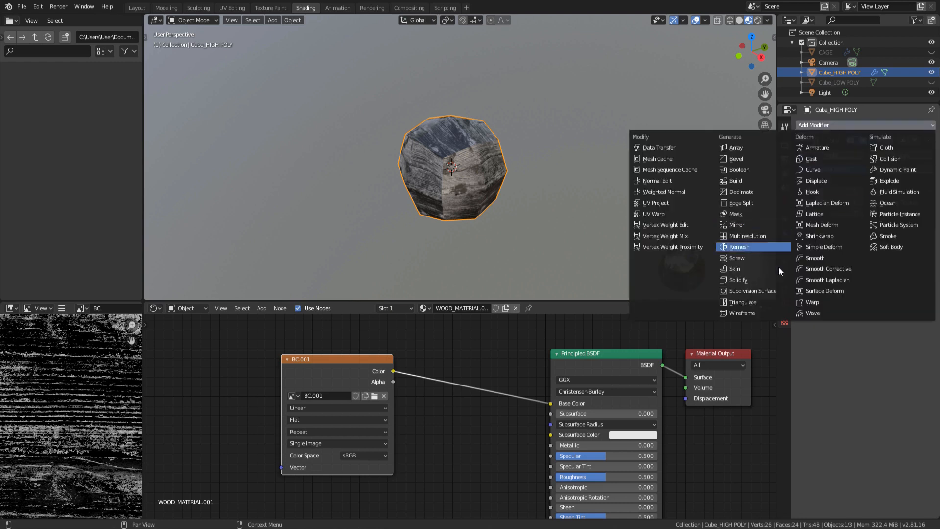
pyautogui.click(751, 291)
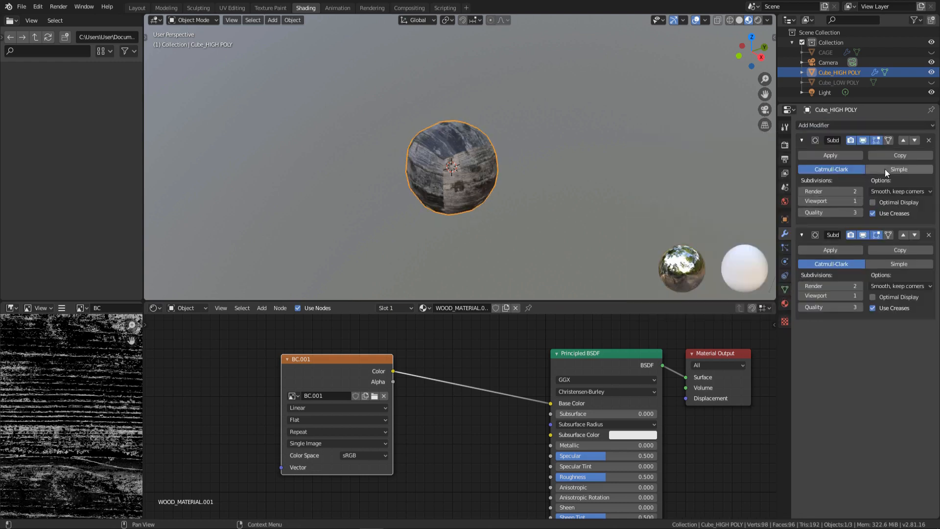
pyautogui.click(899, 169)
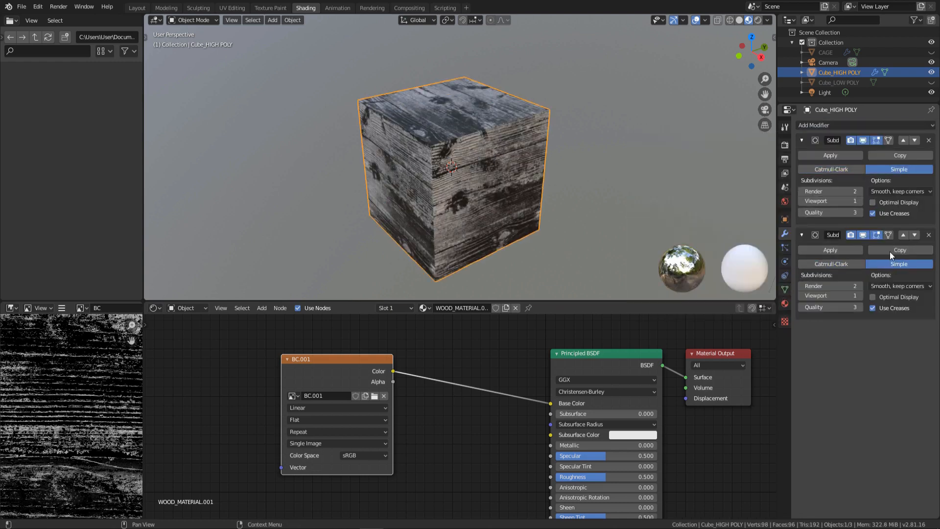
pyautogui.click(855, 201)
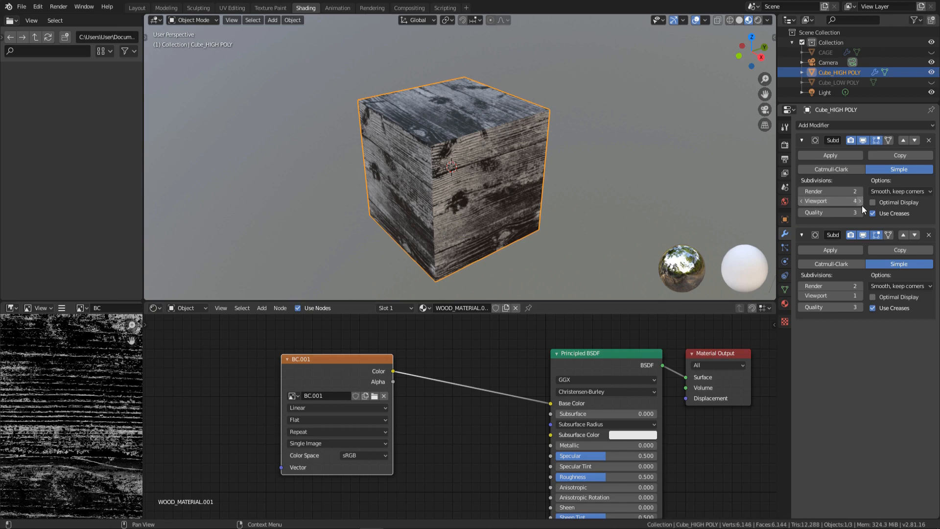
pyautogui.click(860, 201)
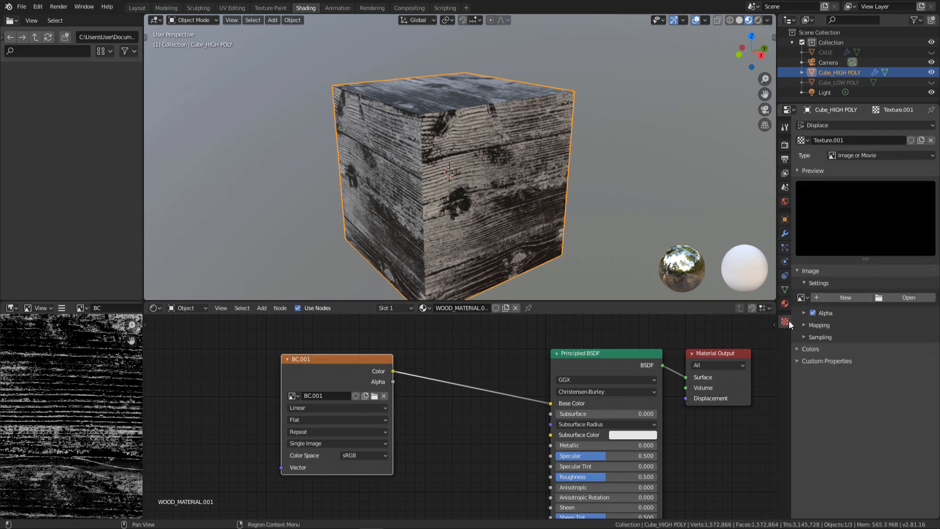
# - Set the Displace modifier's texture coordinates to UV and unlink the wood image from Base Color
pyautogui.click(785, 233)
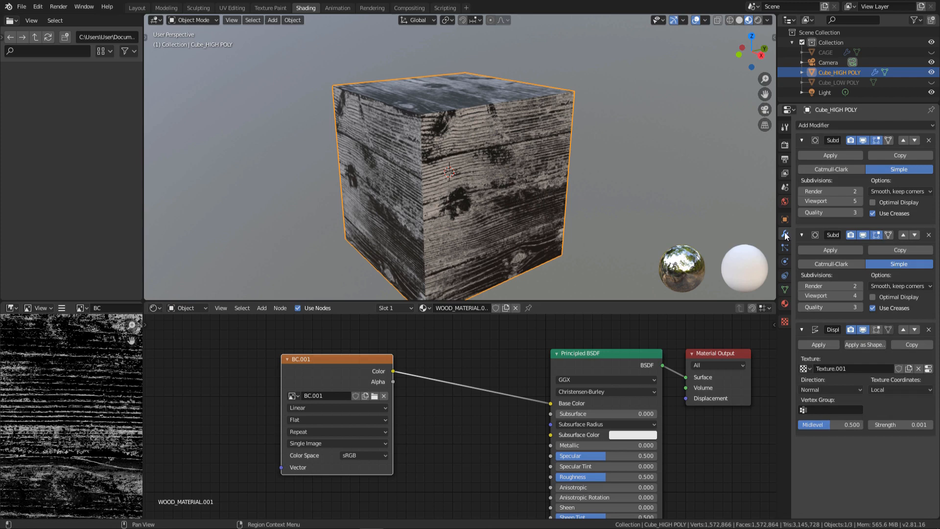
pyautogui.click(900, 390)
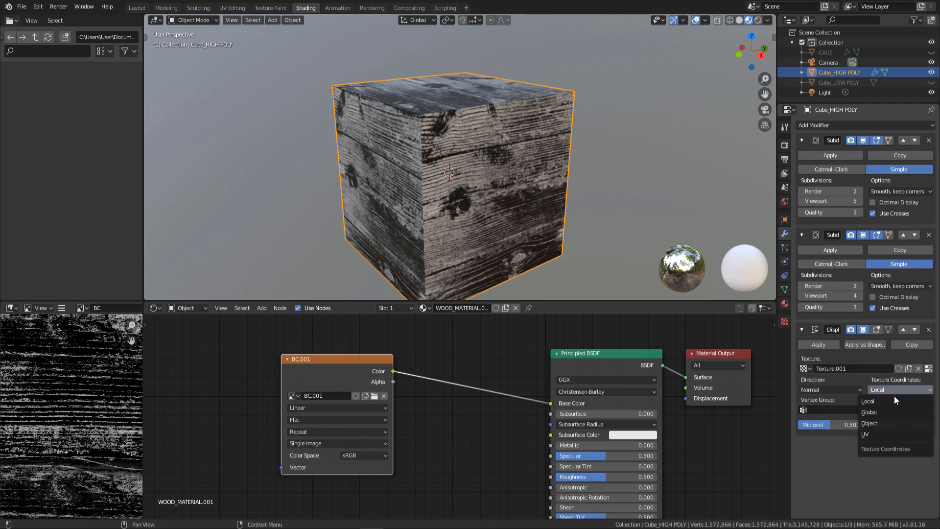
pyautogui.click(865, 434)
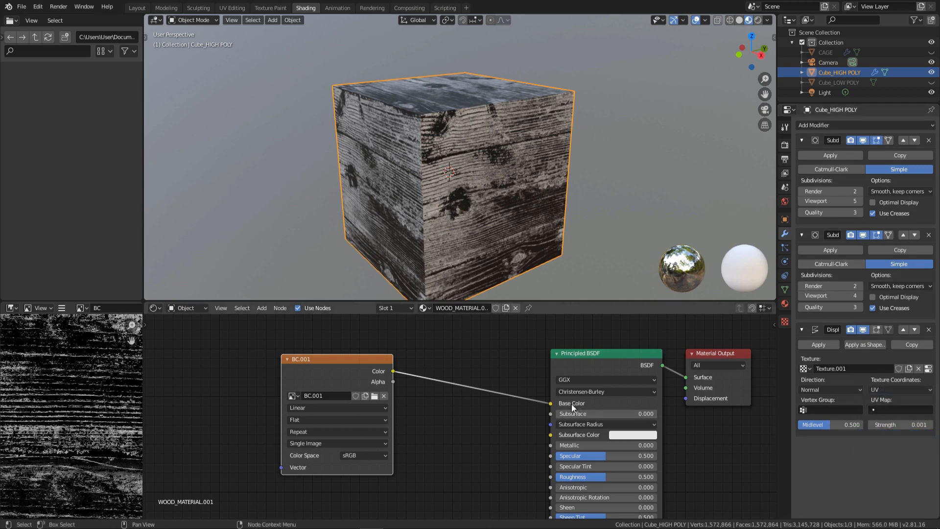
pyautogui.click(633, 403)
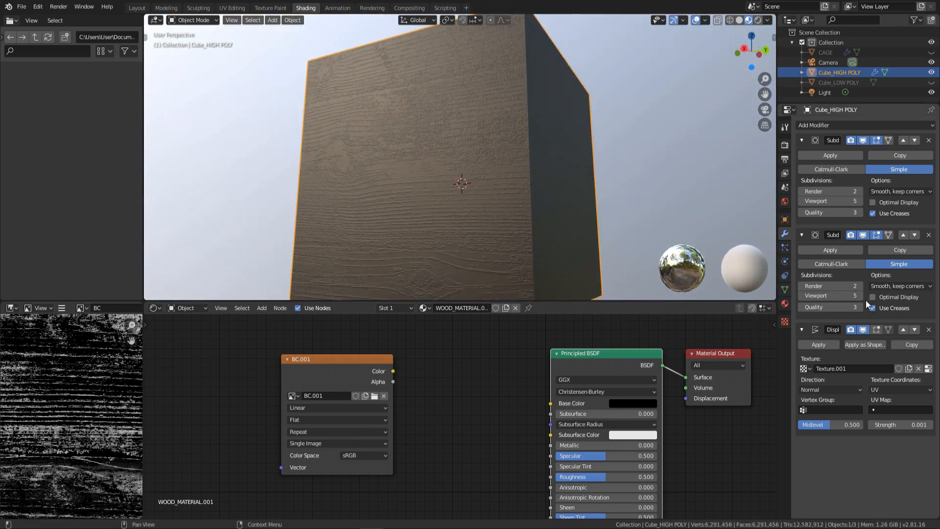
# - Apply the Subdivision Surface and Displace modifiers on the high-poly cube
pyautogui.rightClick(462, 182)
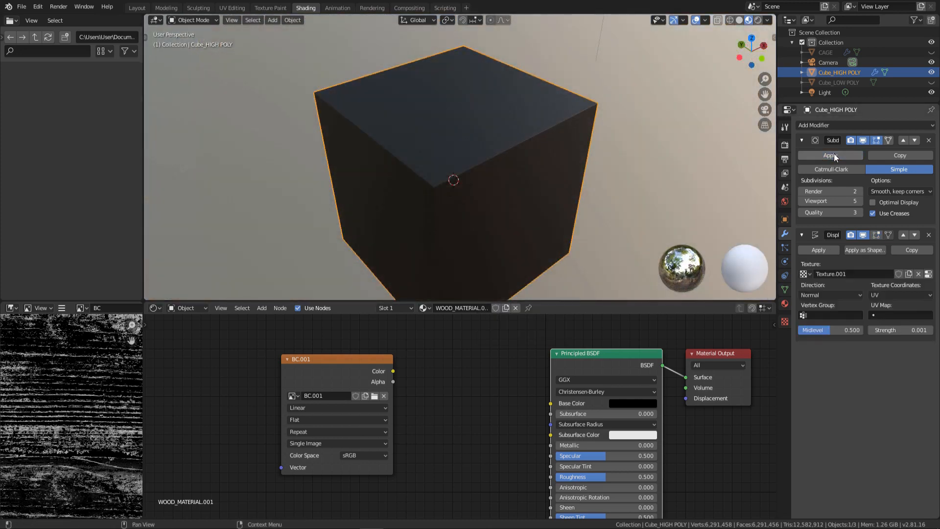
pyautogui.click(830, 154)
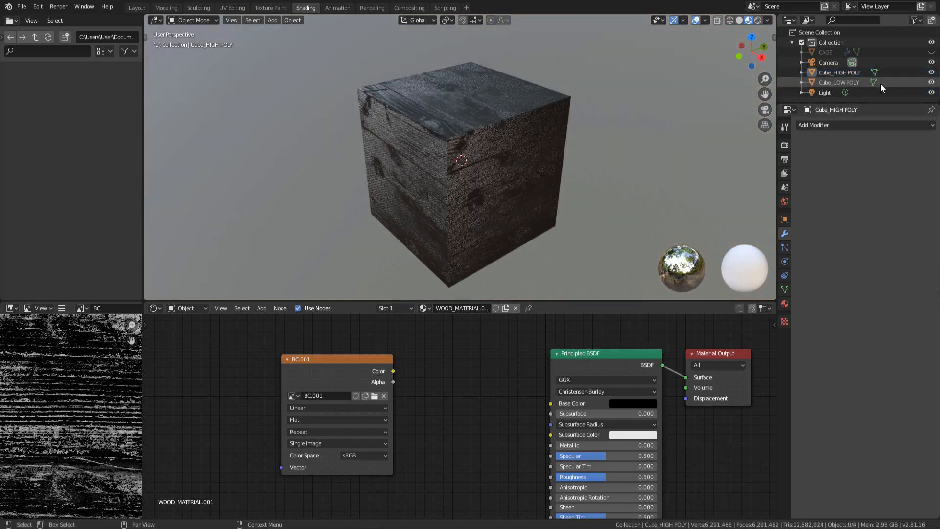
# - Add a 4096 px Non-Color NORMAL MAP image feeding BSDF Normal through a Normal Map node
pyautogui.click(838, 82)
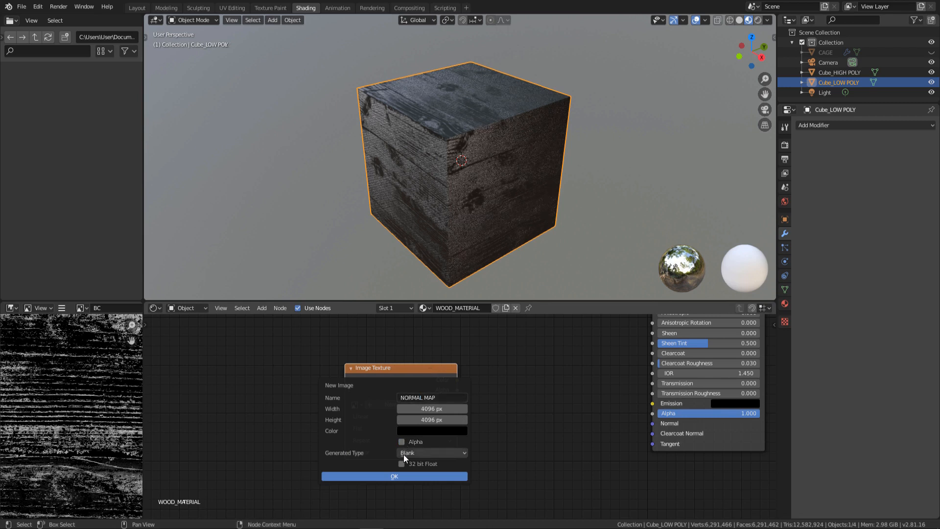
pyautogui.click(394, 475)
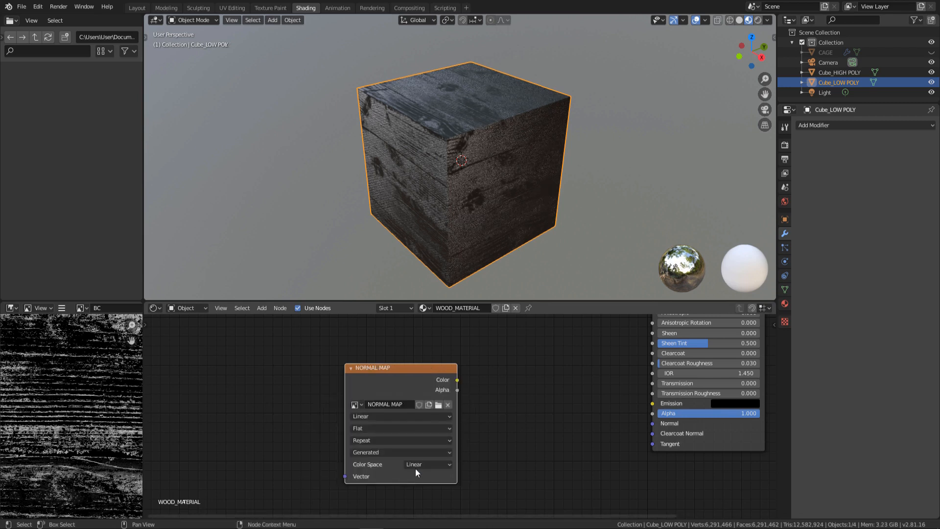
pyautogui.click(427, 464)
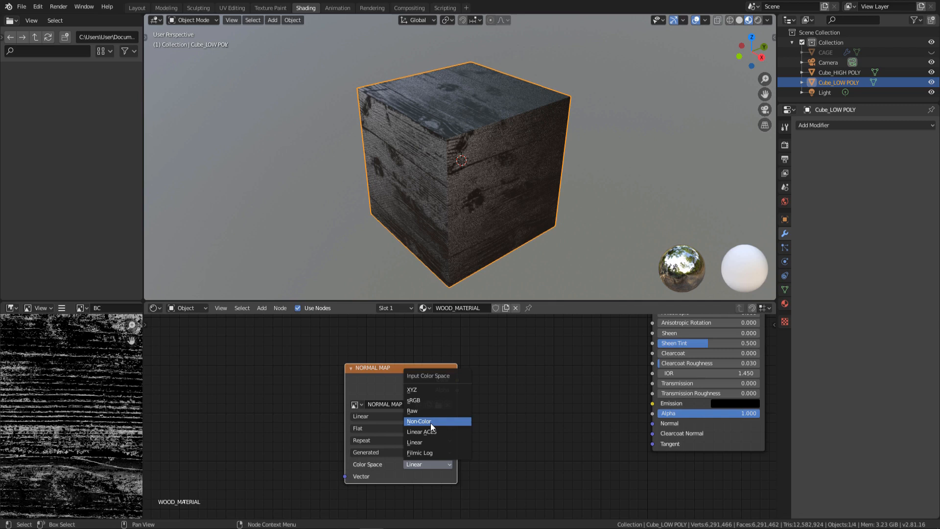
pyautogui.click(419, 421)
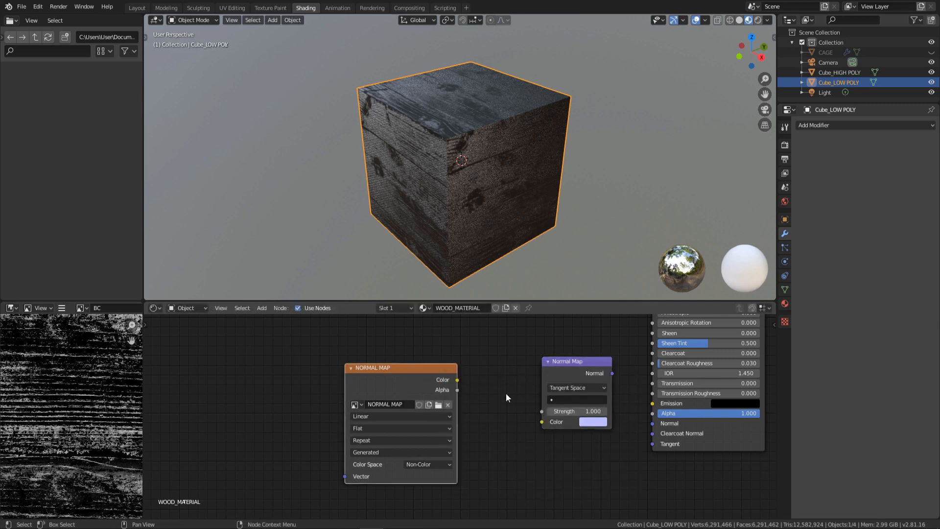
pyautogui.moveTo(457, 379); pyautogui.dragTo(646, 432)
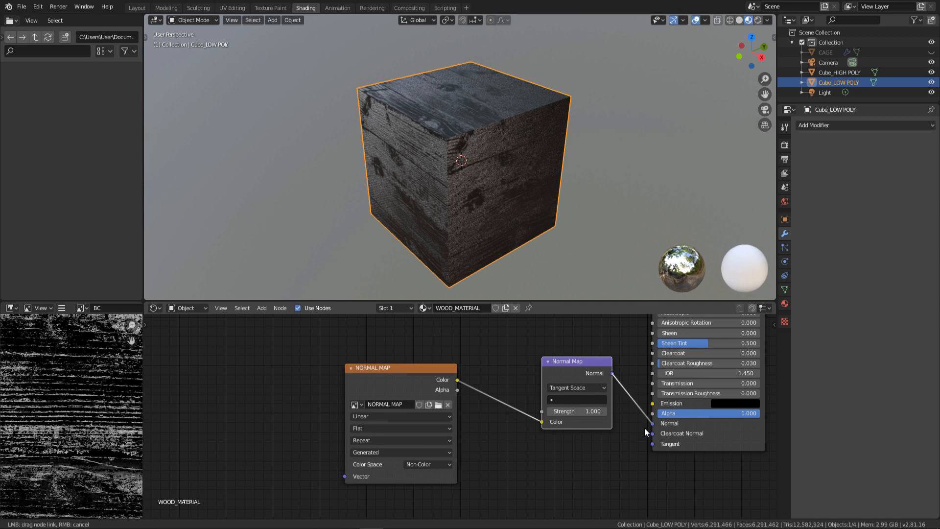
pyautogui.click(840, 72)
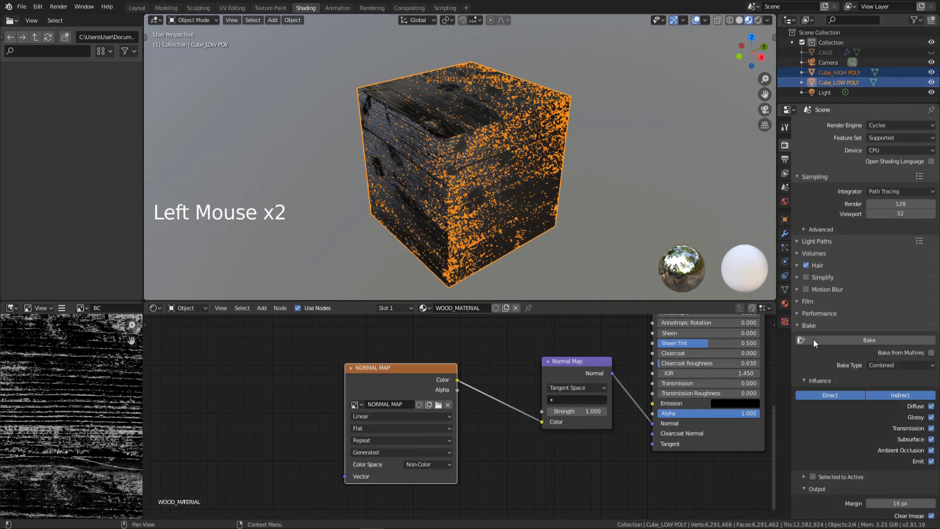
# - Bake a Normal map from high-poly to low-poly with the CAGE object, and add a ColorRamp
pyautogui.scroll(-3)
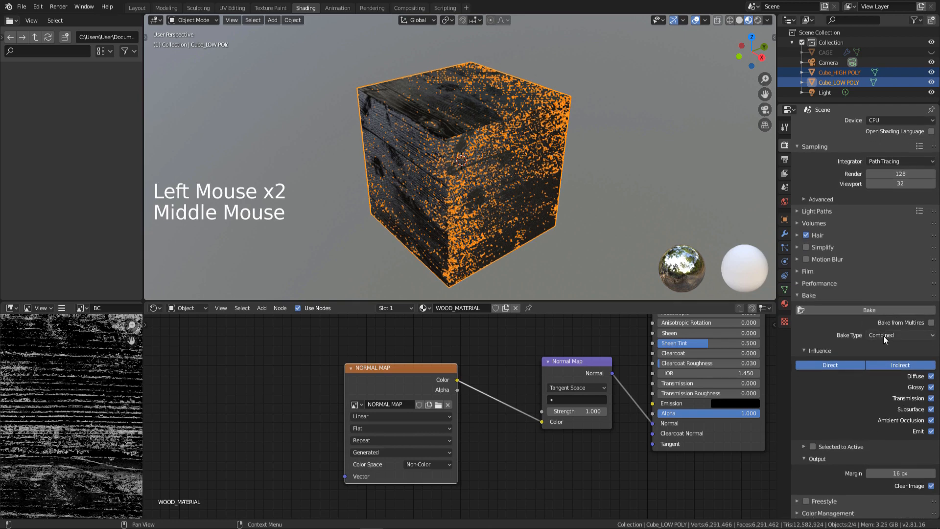
pyautogui.click(900, 334)
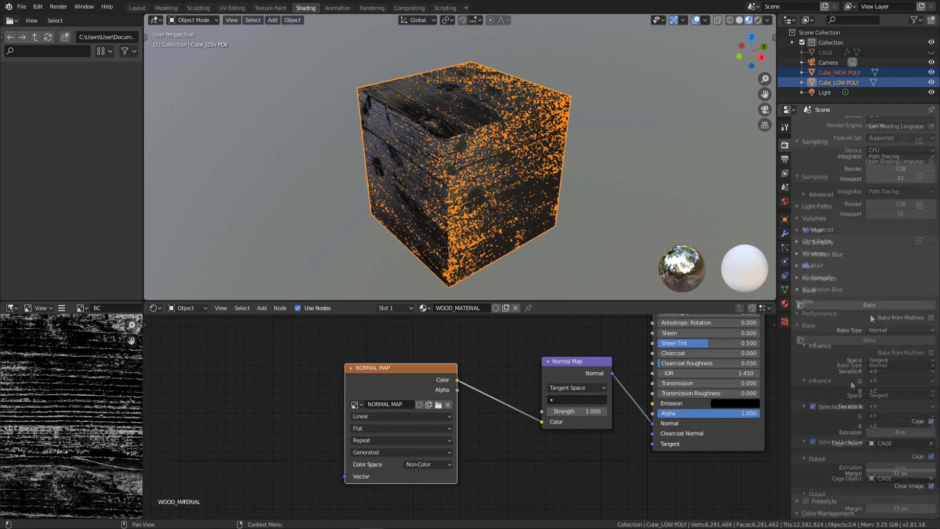
pyautogui.click(869, 304)
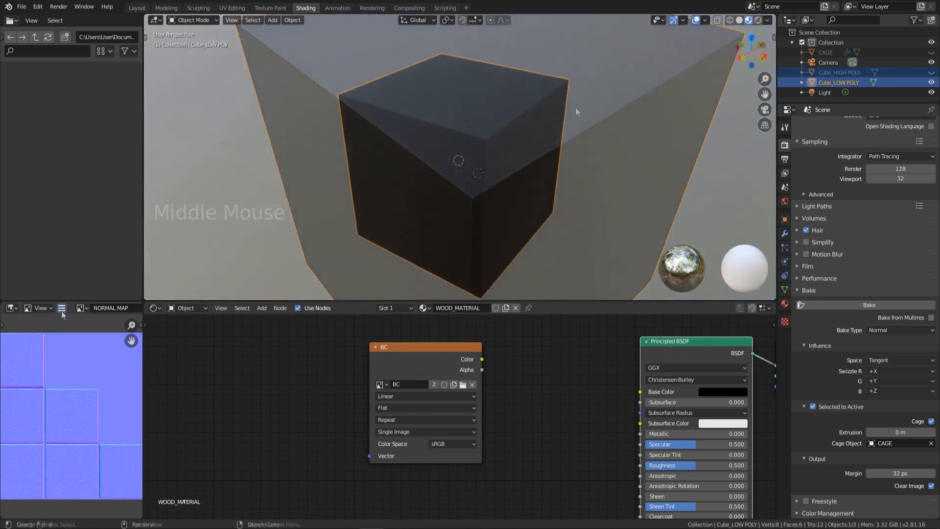
pyautogui.click(62, 307)
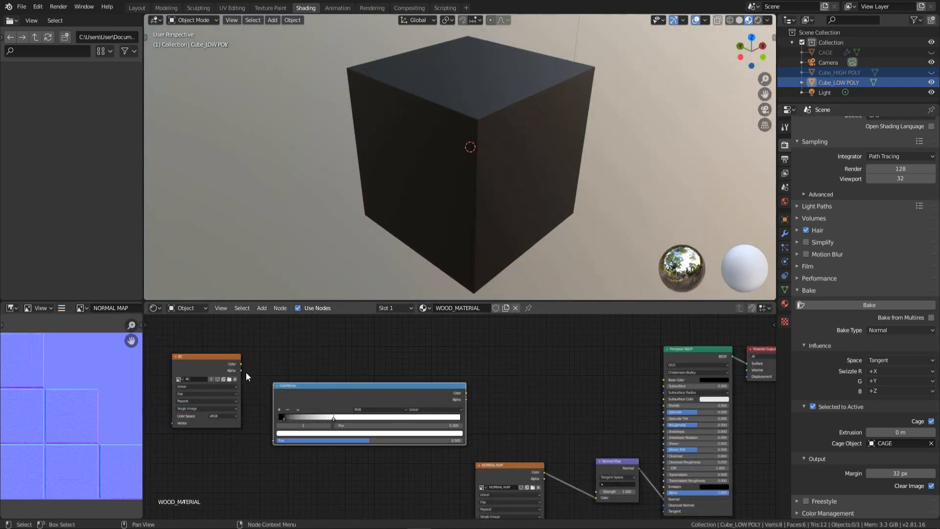
# - Link BC into the ColorRamp, the ramp into Invert, and Invert into Specular and Roughness
pyautogui.moveTo(241, 364); pyautogui.dragTo(272, 442)
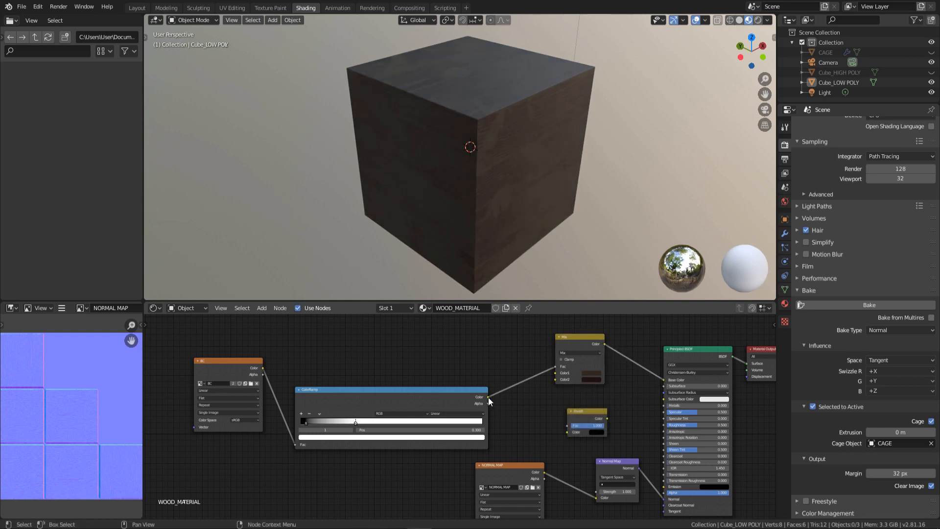
pyautogui.moveTo(480, 397); pyautogui.dragTo(576, 419)
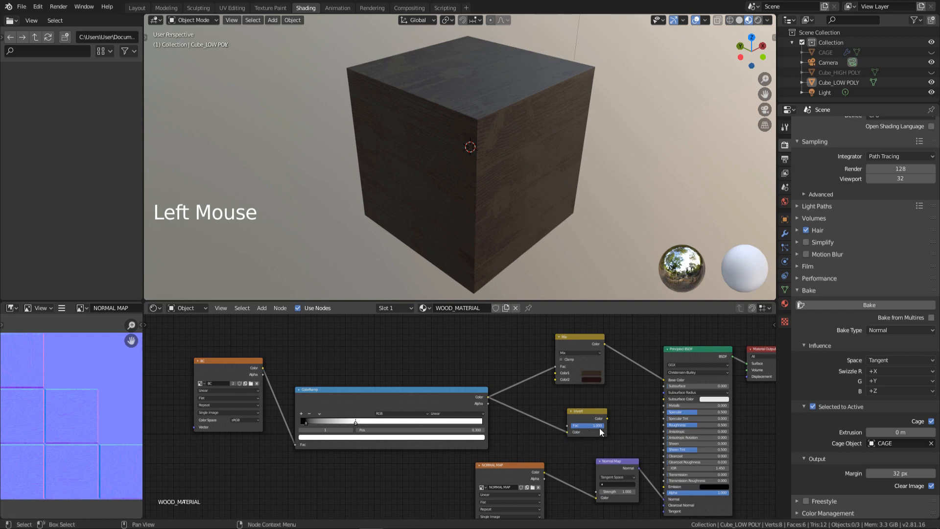
pyautogui.moveTo(598, 432); pyautogui.dragTo(664, 416)
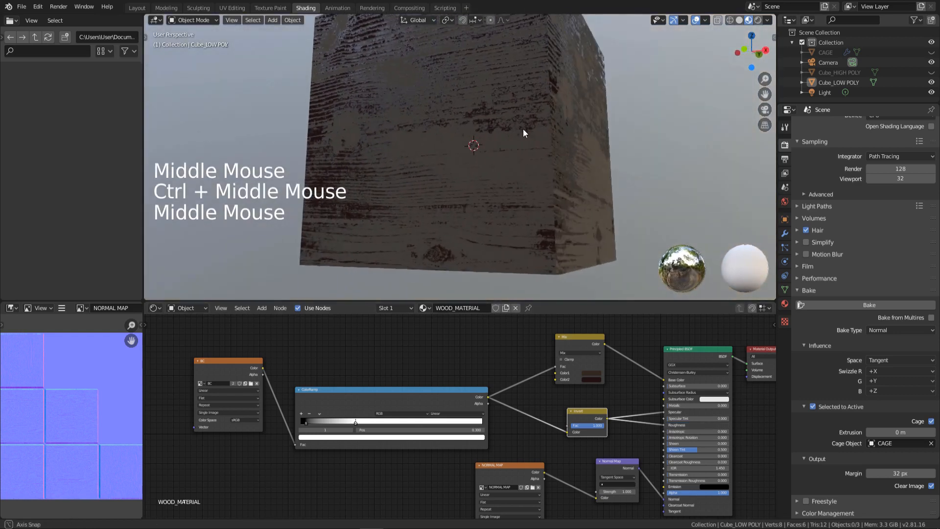
pyautogui.moveTo(524, 132); pyautogui.dragTo(417, 189)
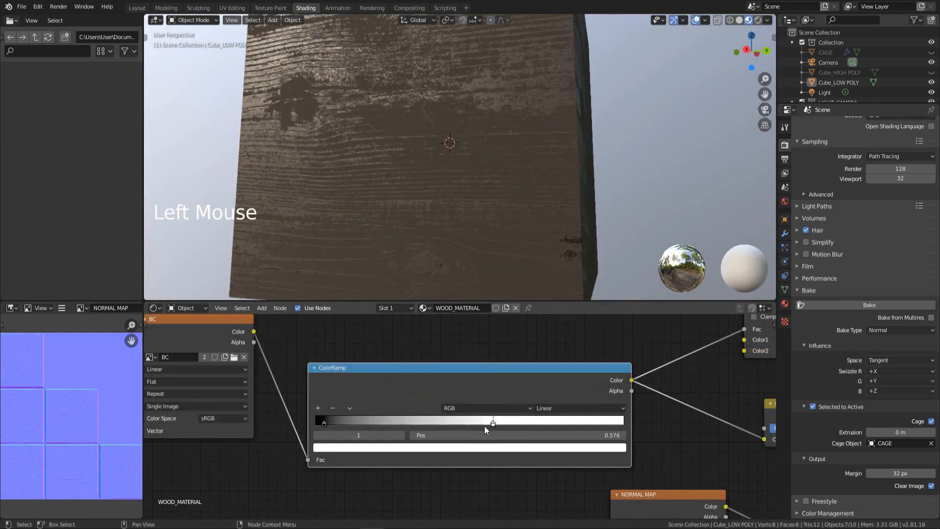
# - Test positions for the ColorRamp white stop, settle at 0.590, and inspect the softer wood grain
pyautogui.moveTo(492, 423); pyautogui.dragTo(387, 423)
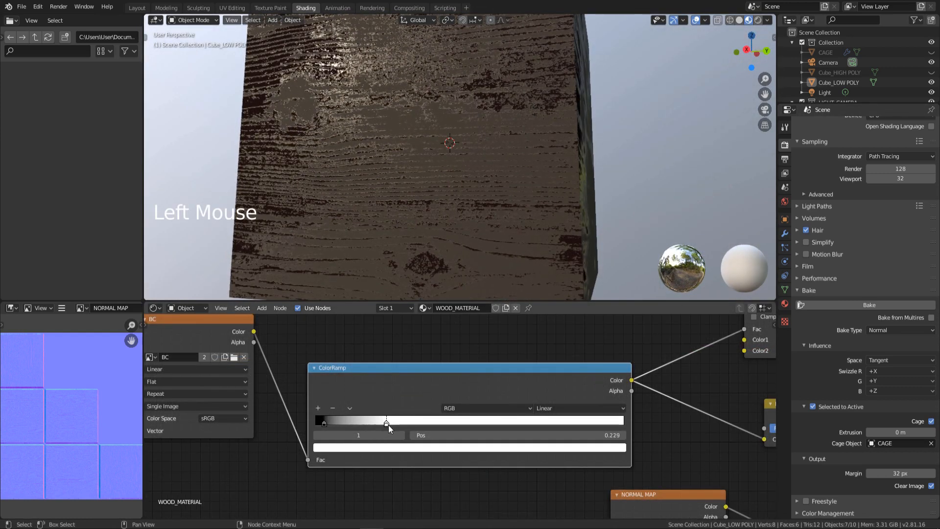
pyautogui.moveTo(386, 424); pyautogui.dragTo(569, 424)
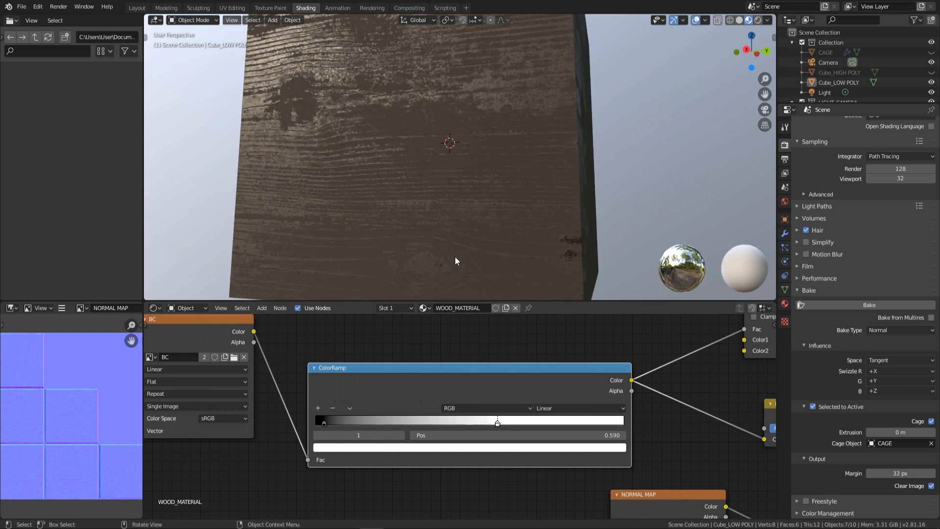
pyautogui.moveTo(456, 261); pyautogui.dragTo(593, 202)
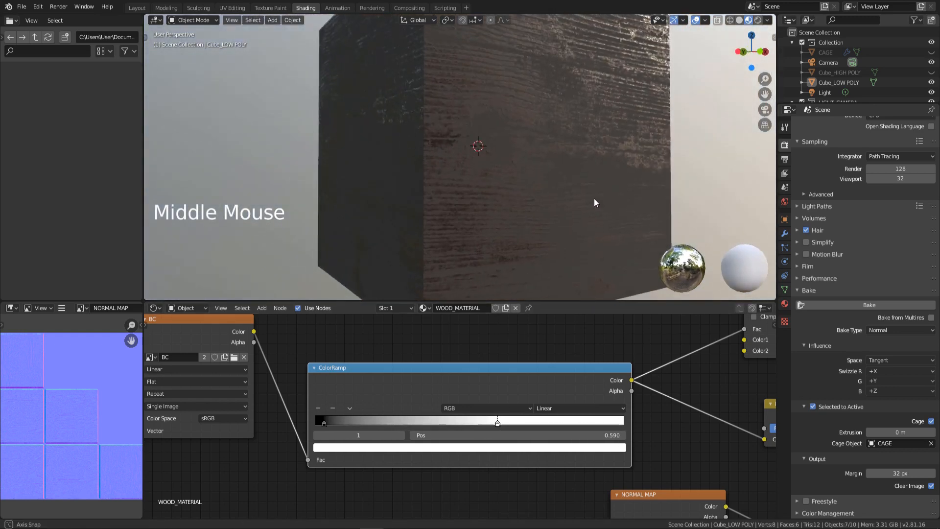
pyautogui.moveTo(595, 203); pyautogui.dragTo(518, 185)
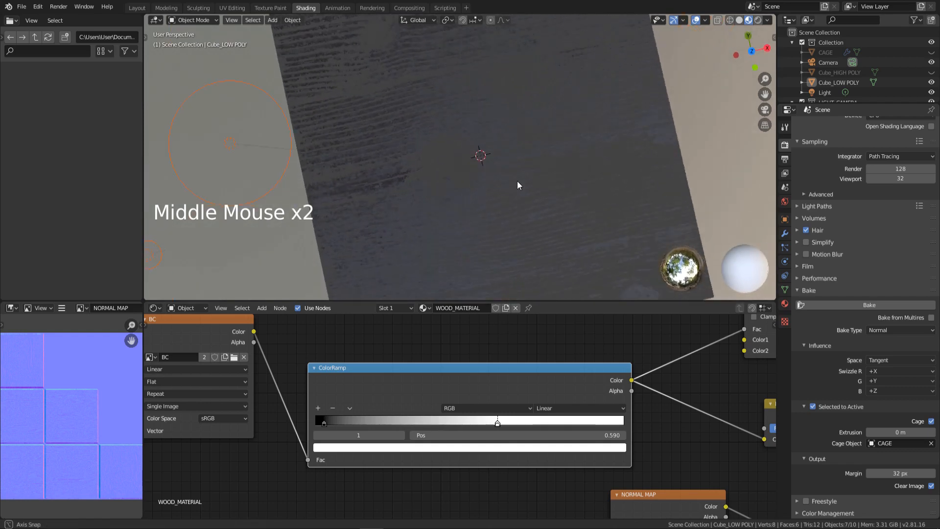
pyautogui.moveTo(518, 185); pyautogui.dragTo(514, 214)
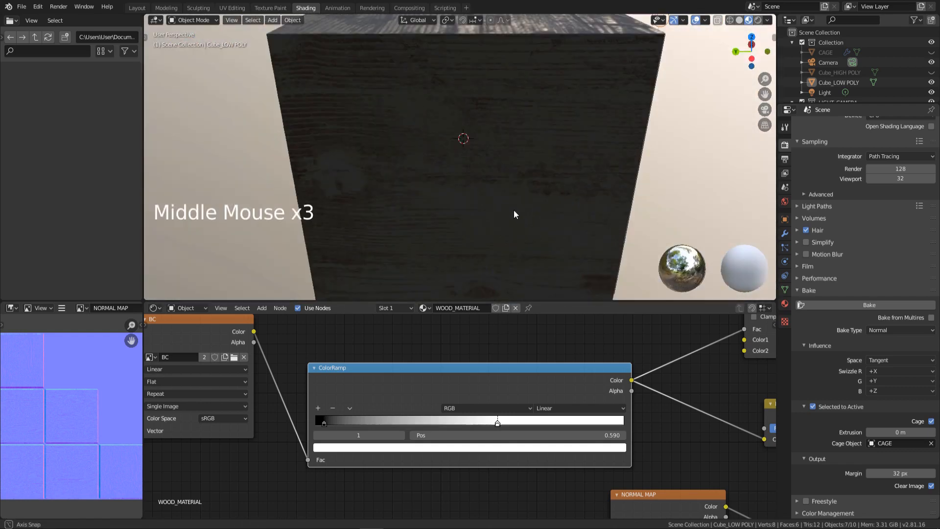